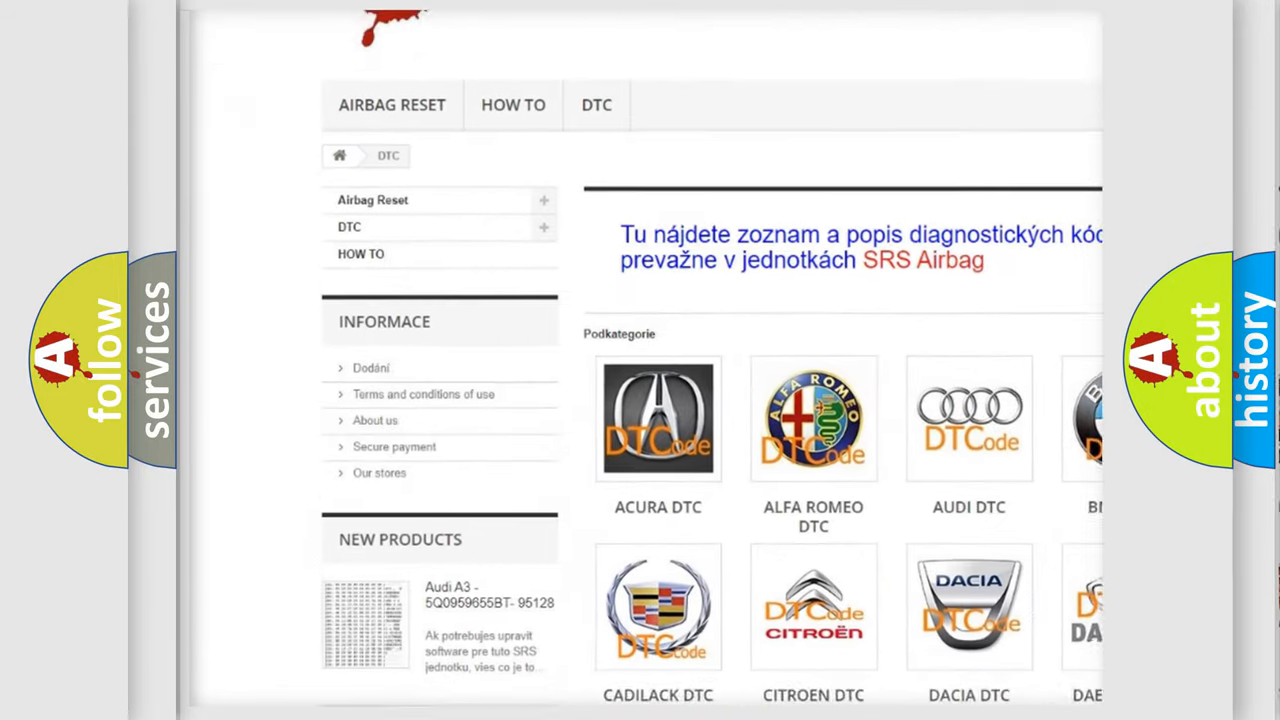
scroll("down", 3)
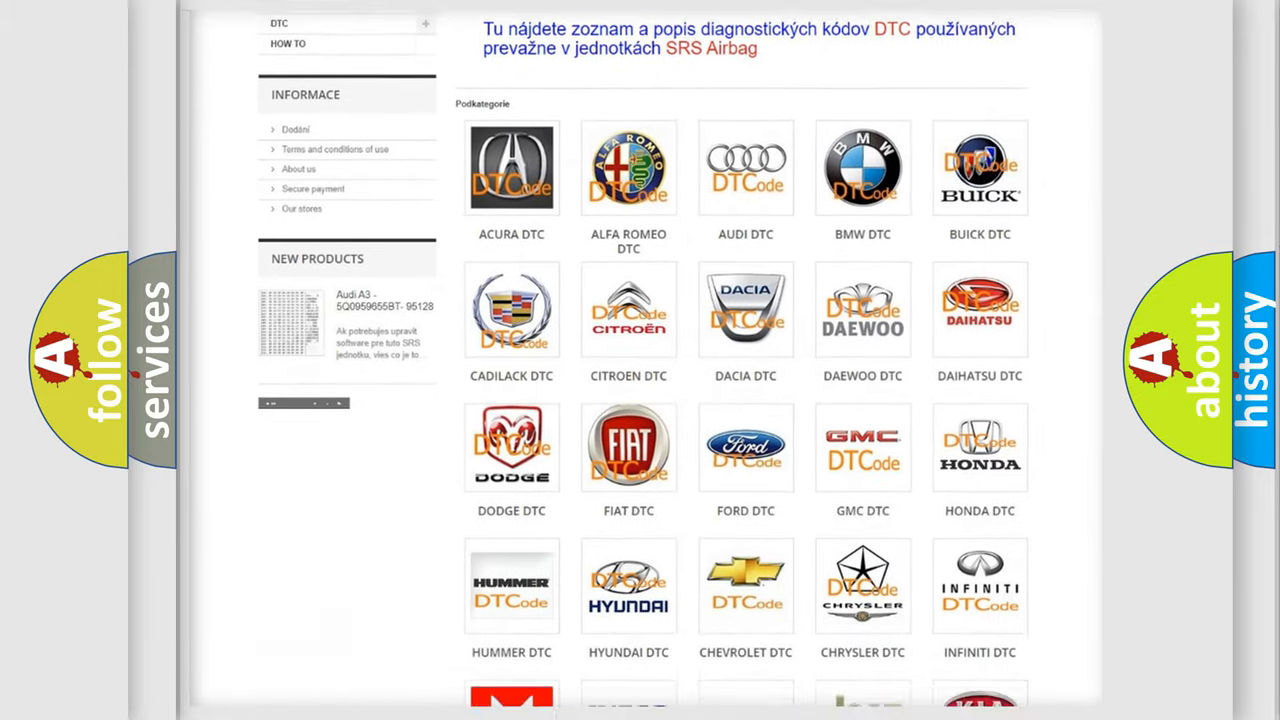
scroll("down", 3)
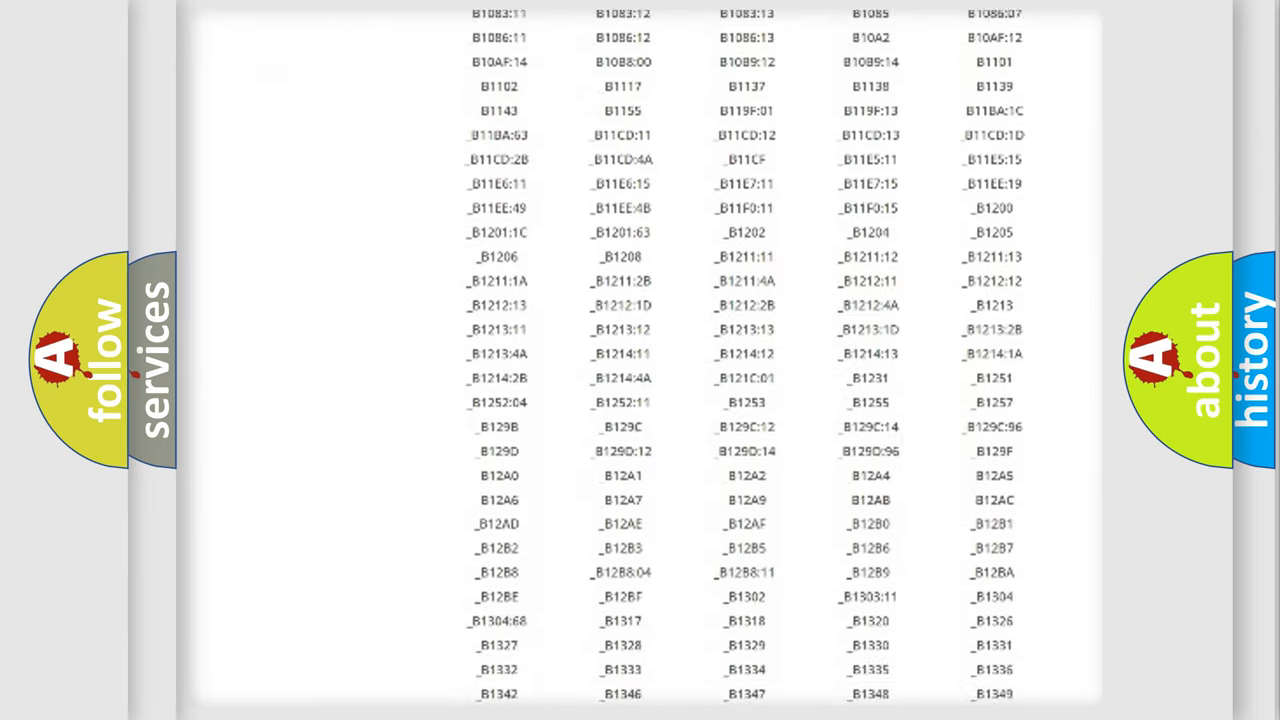
scroll("down", 3)
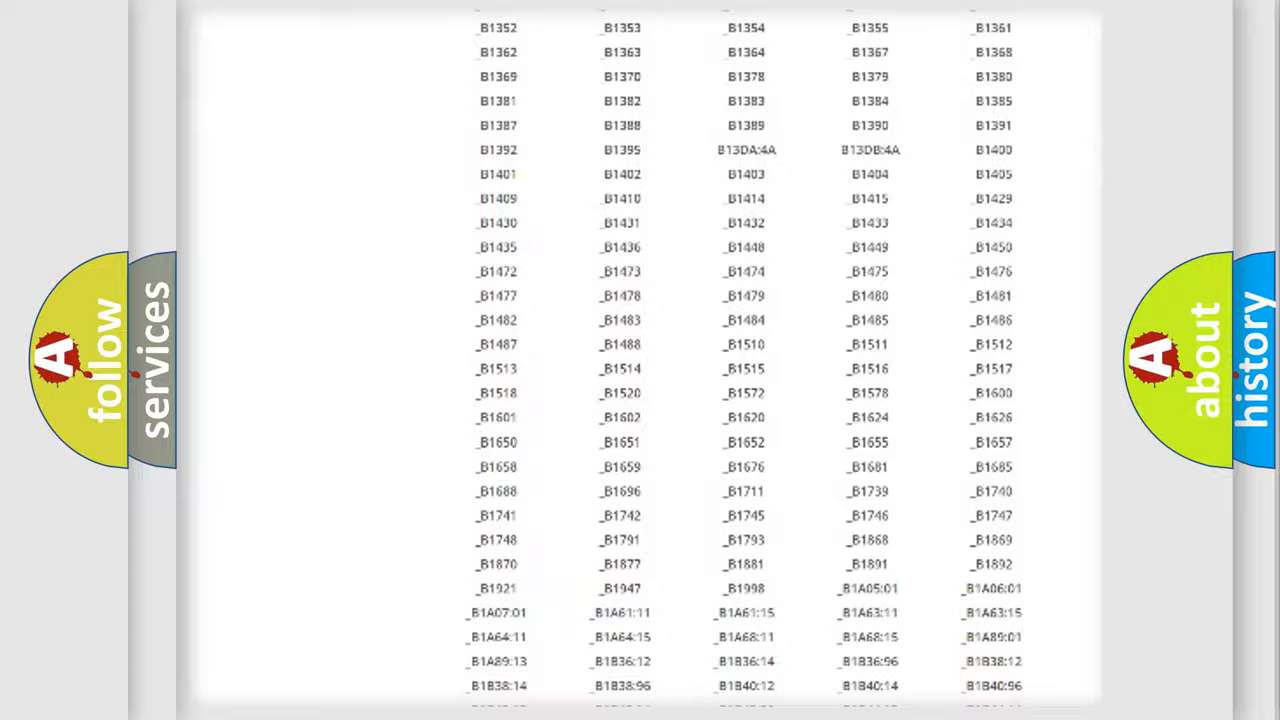